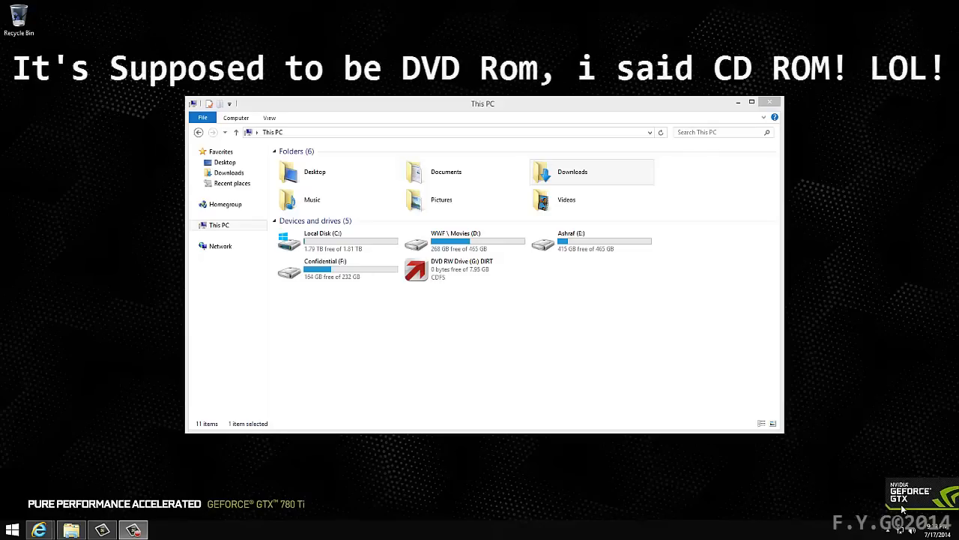
pyautogui.moveTo(475, 295)
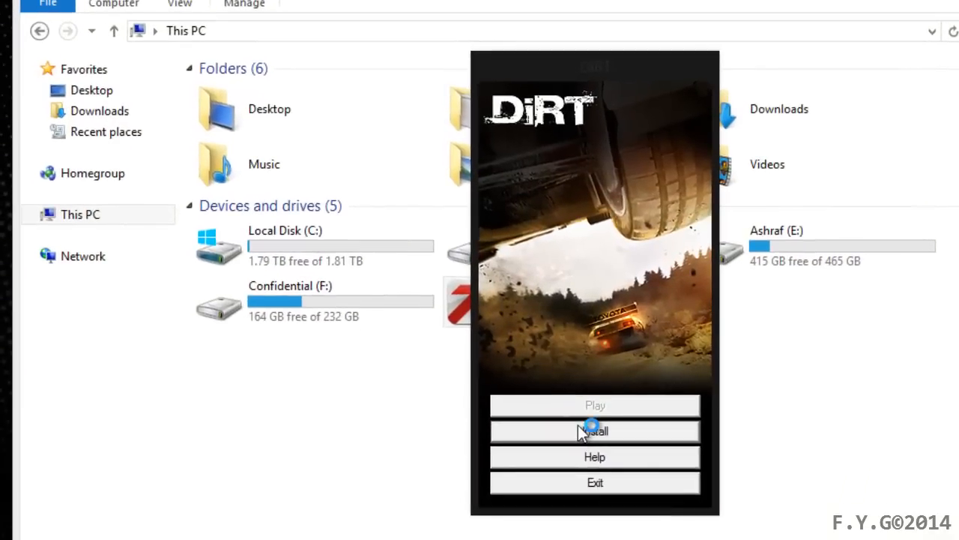
# Launch DiRT setup, keep English, and accept the default Codemasters\DiRT install folder.
pyautogui.click(594, 431)
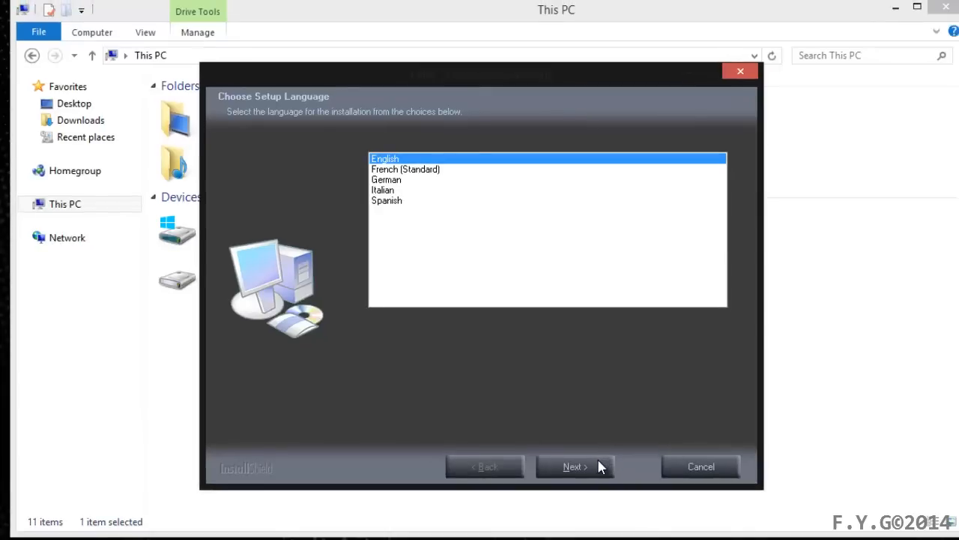
pyautogui.click(574, 466)
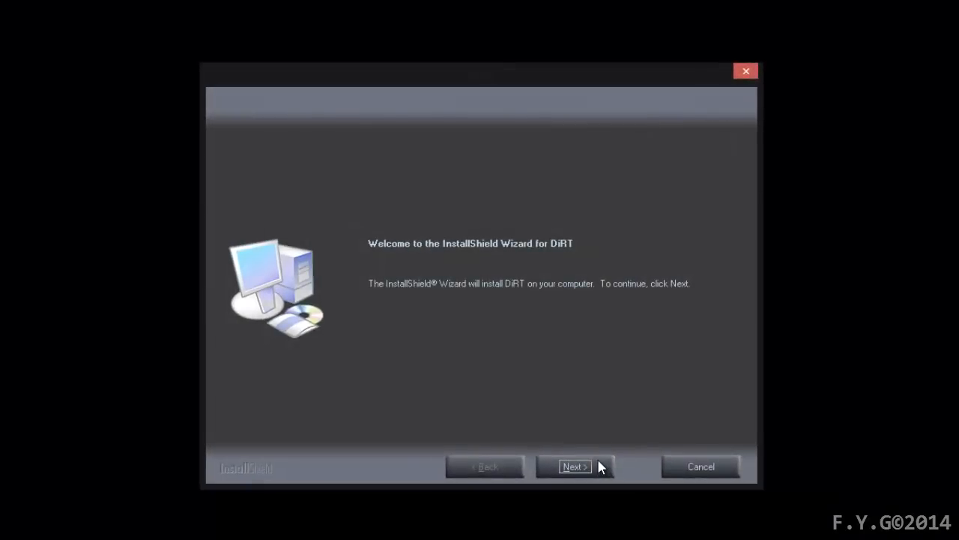
pyautogui.click(575, 466)
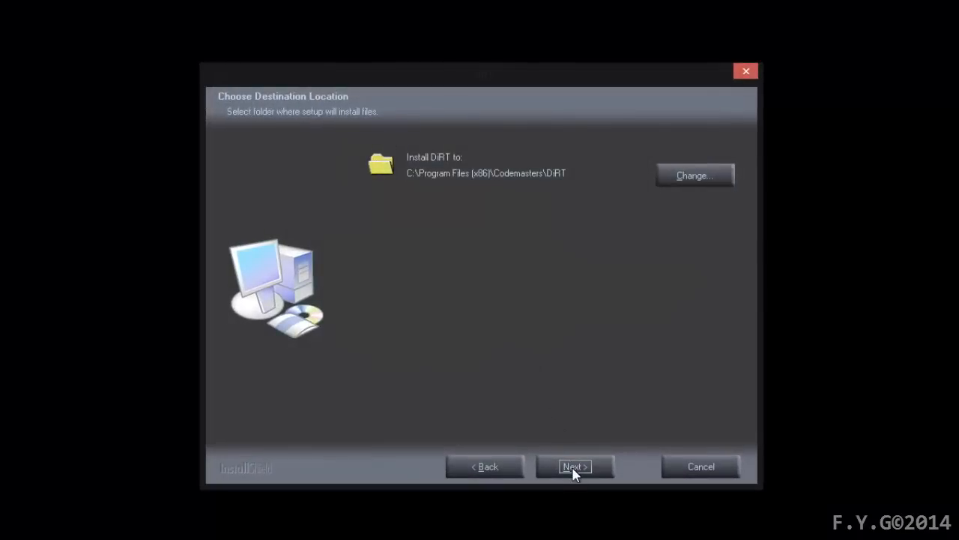
pyautogui.click(574, 467)
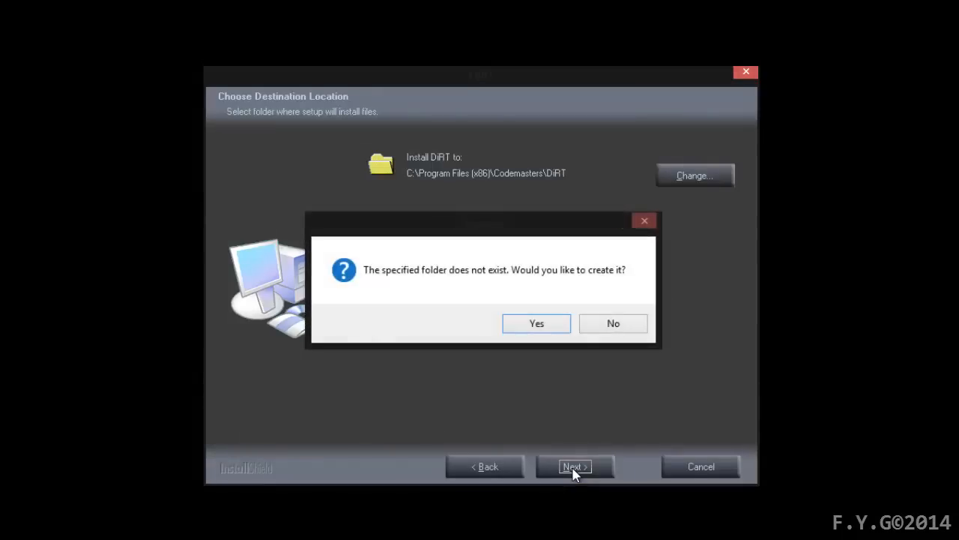
pyautogui.click(536, 323)
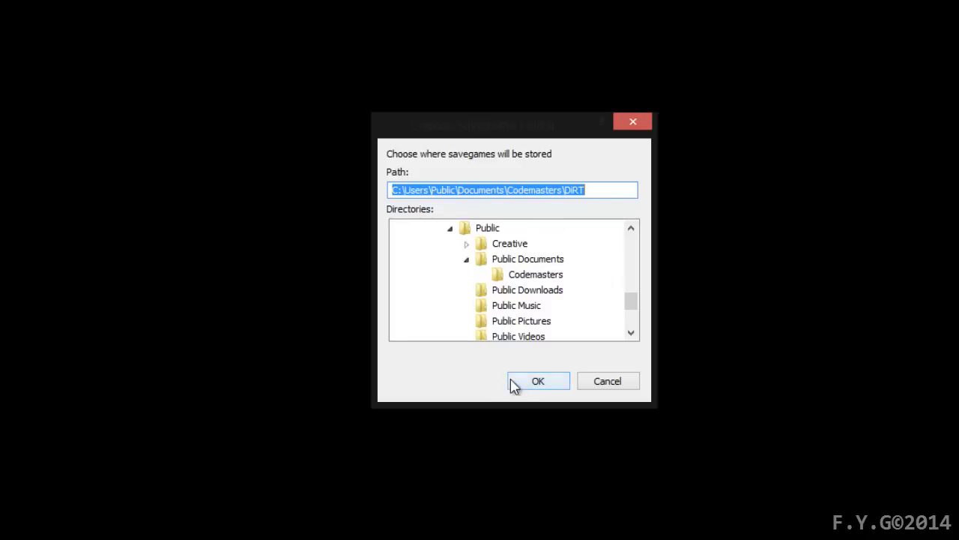
# Create the default savegame folder, add a desktop shortcut, decline Funsta, and finish setup.
pyautogui.click(538, 381)
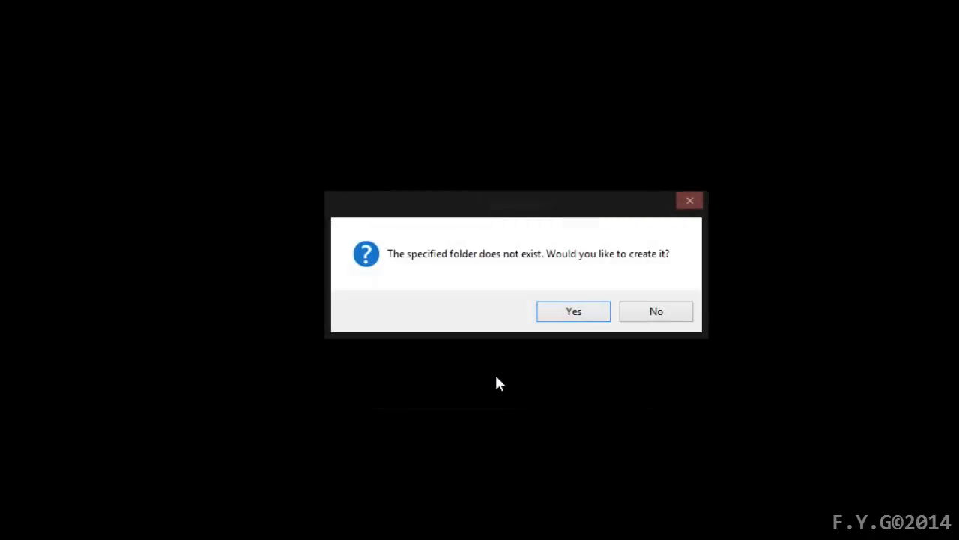
pyautogui.click(574, 311)
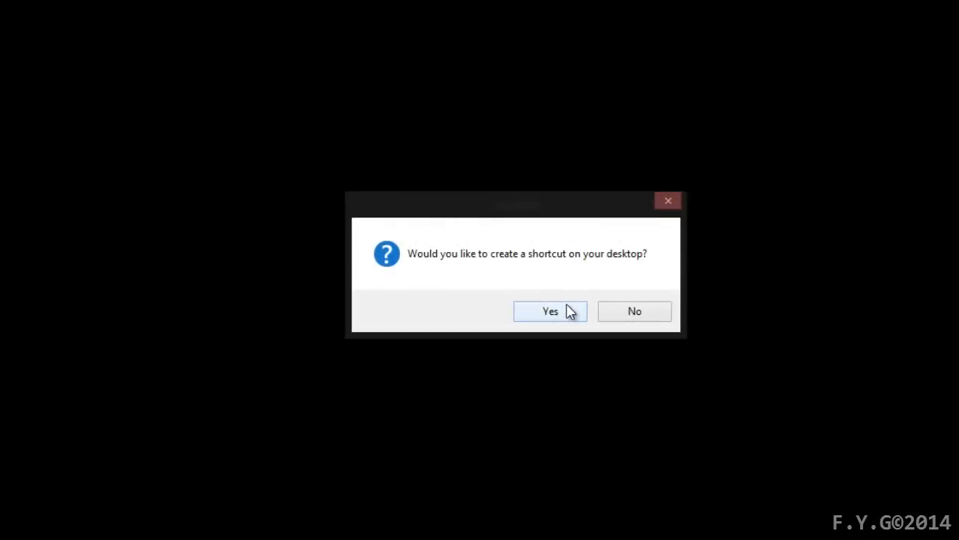
pyautogui.moveTo(379, 272)
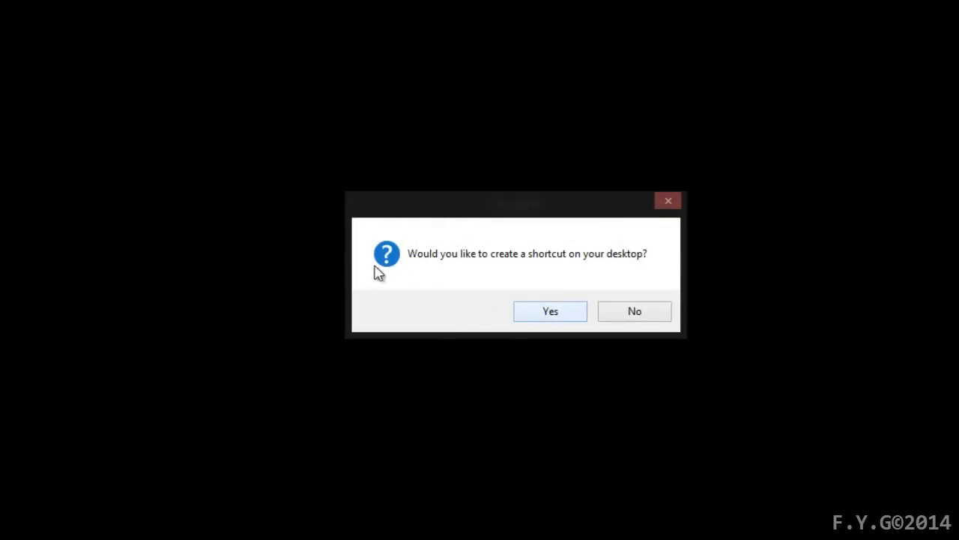
pyautogui.click(550, 311)
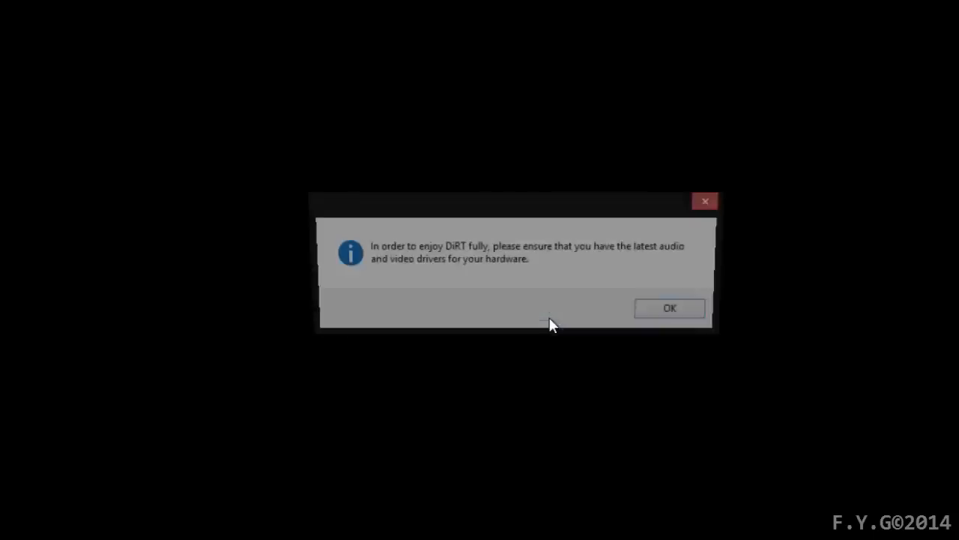
pyautogui.click(669, 308)
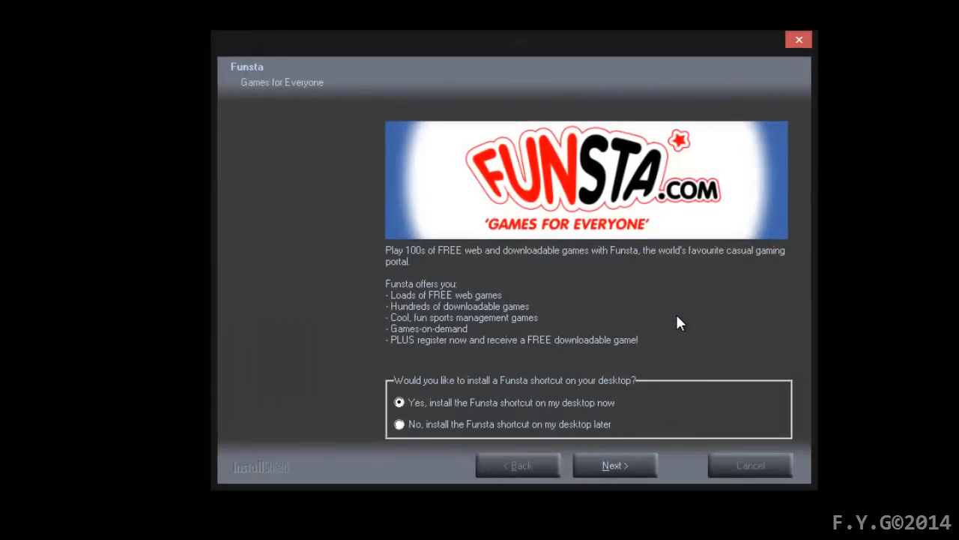
pyautogui.moveTo(457, 428)
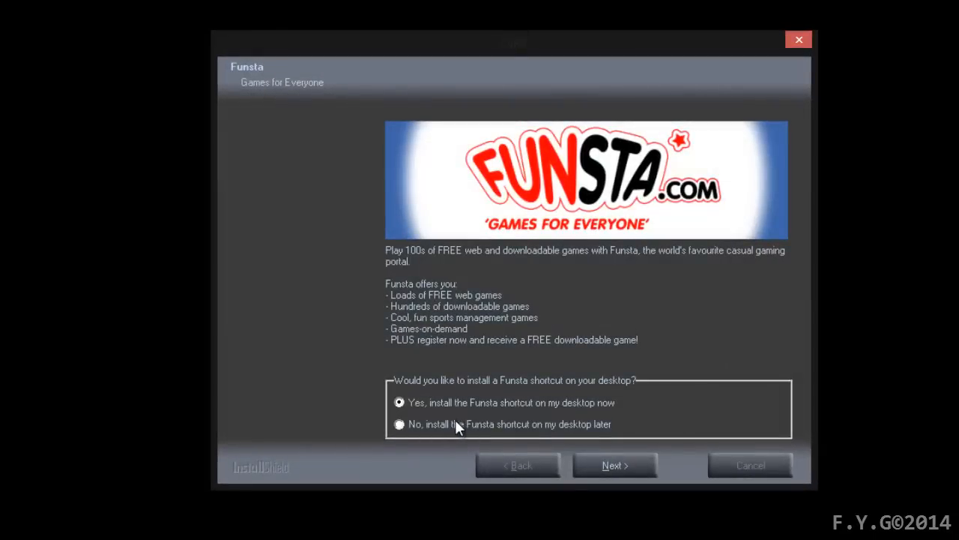
pyautogui.click(398, 425)
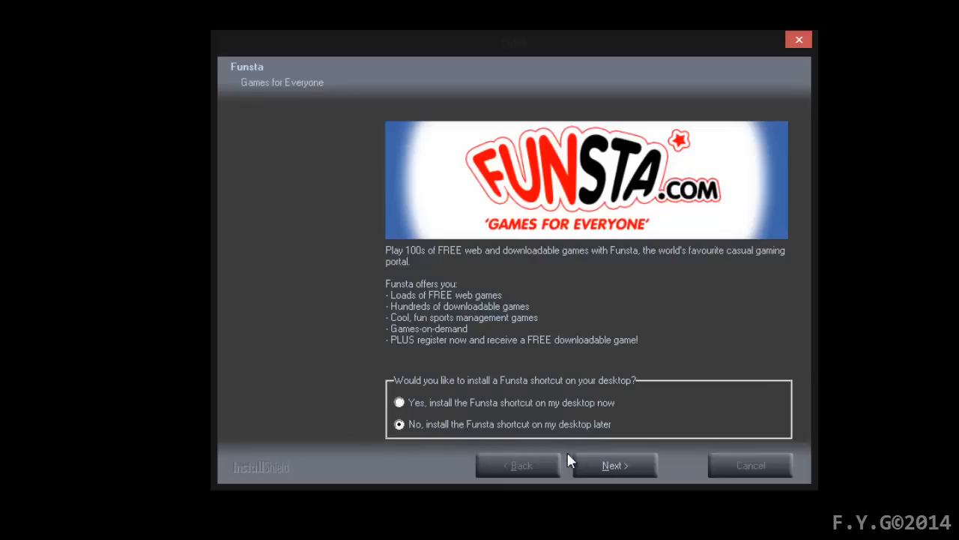
pyautogui.click(614, 465)
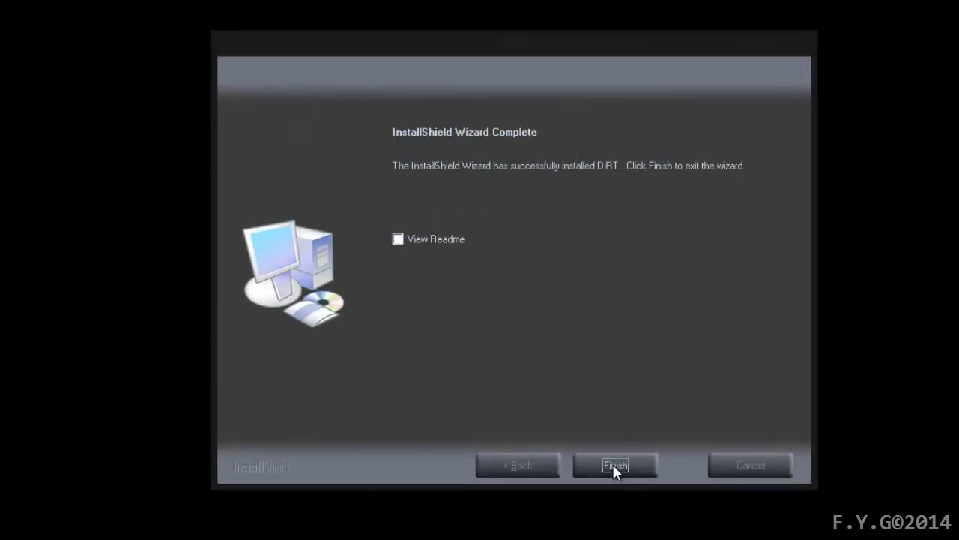
pyautogui.click(615, 464)
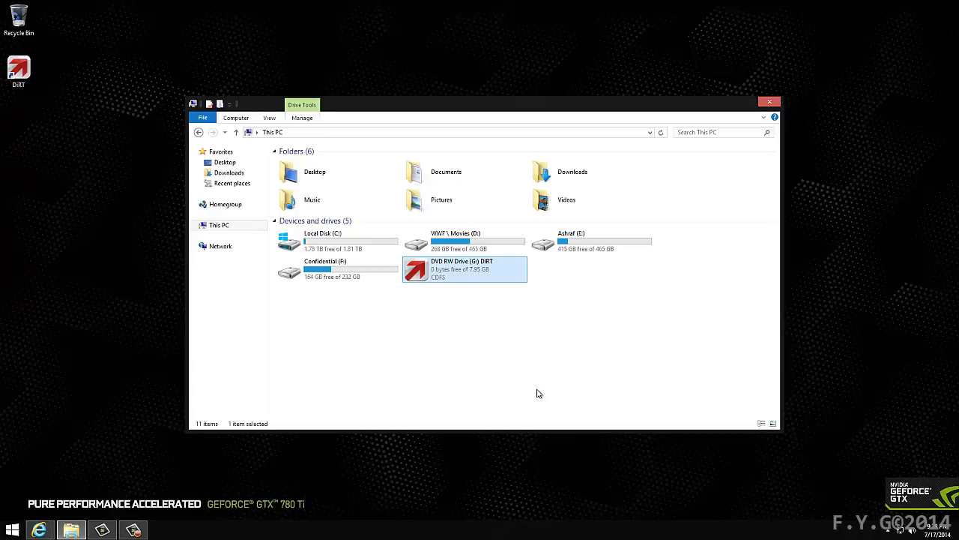
pyautogui.moveTo(292, 340)
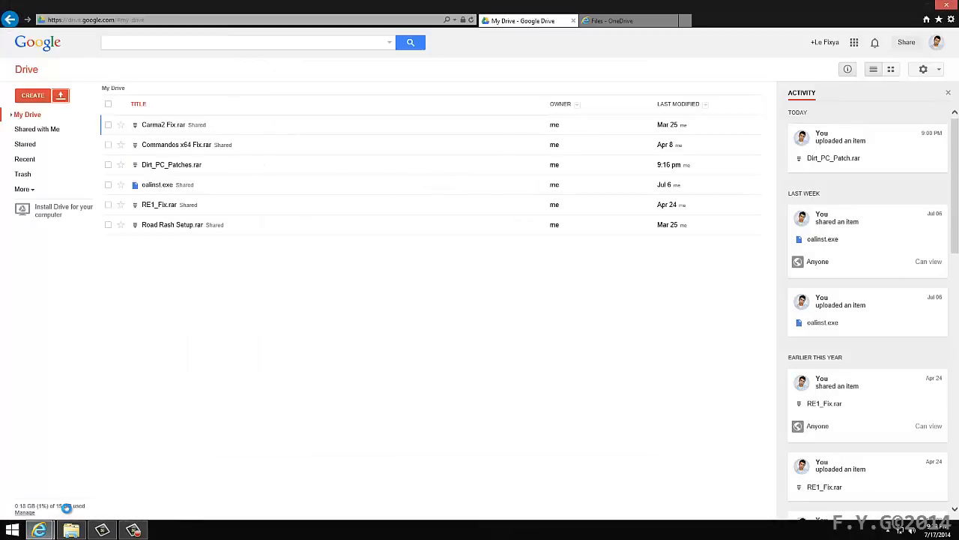
pyautogui.moveTo(126, 240)
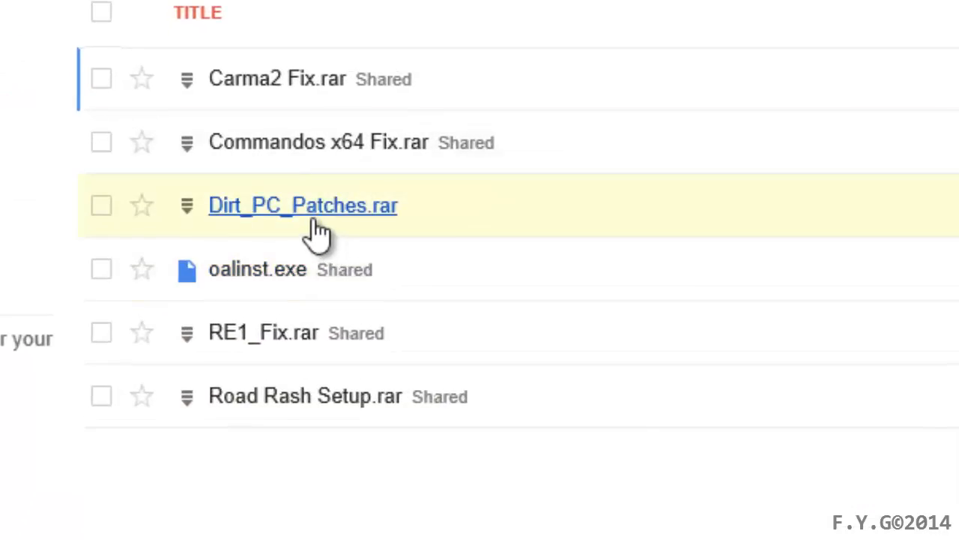
# Download the Dirt_PC_Patches.rar archive from Google Drive or OneDrive.
pyautogui.rightClick(303, 205)
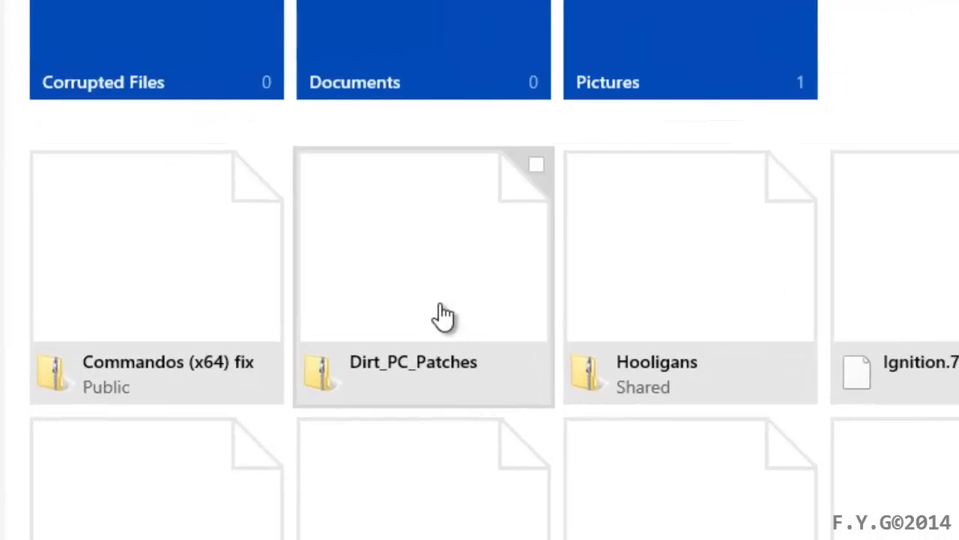
pyautogui.rightClick(442, 315)
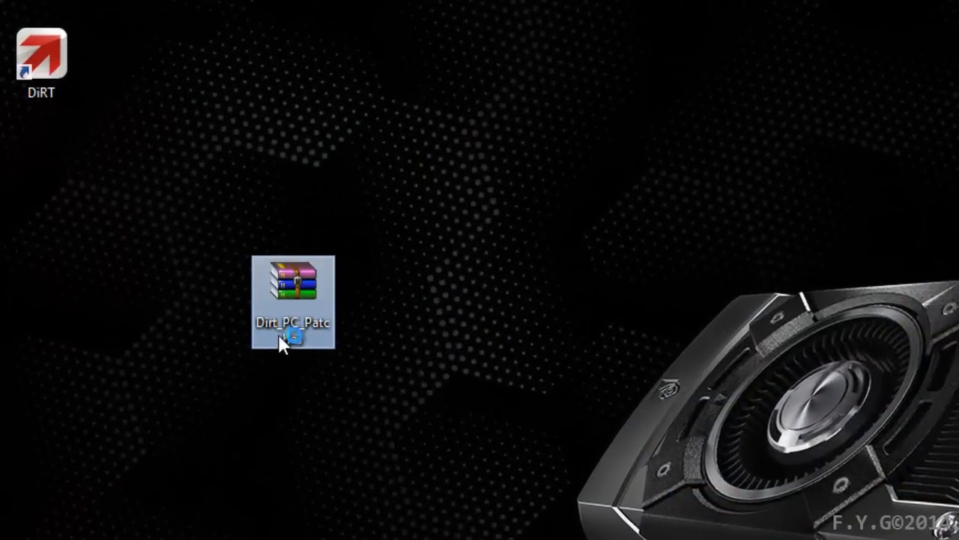
# Extract Dirt_PC_Patches to the desktop, giving dirt1.22patch, DiRt_1_2 and oalinst.
pyautogui.doubleClick(293, 288)
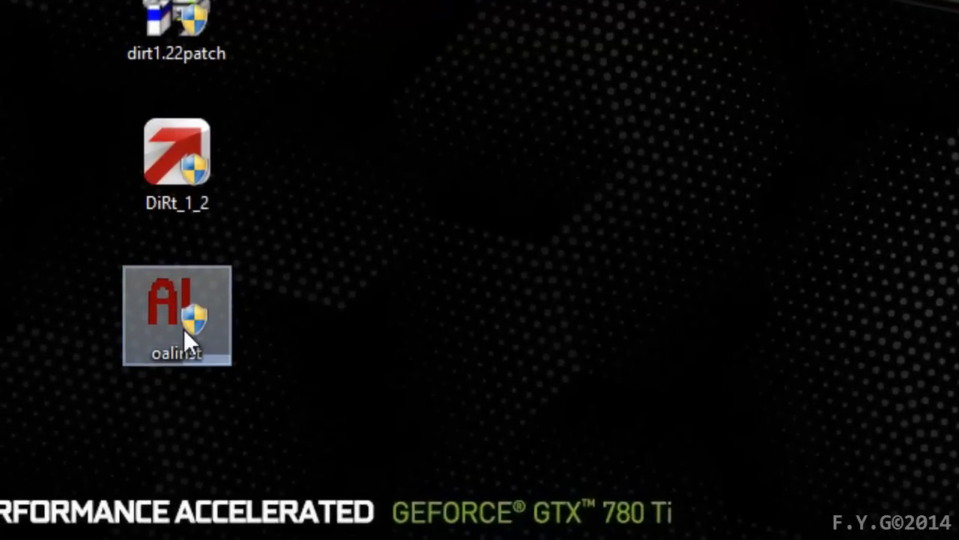
# Run oalinst and accept the OpenAL license to install OpenAL.
pyautogui.doubleClick(177, 315)
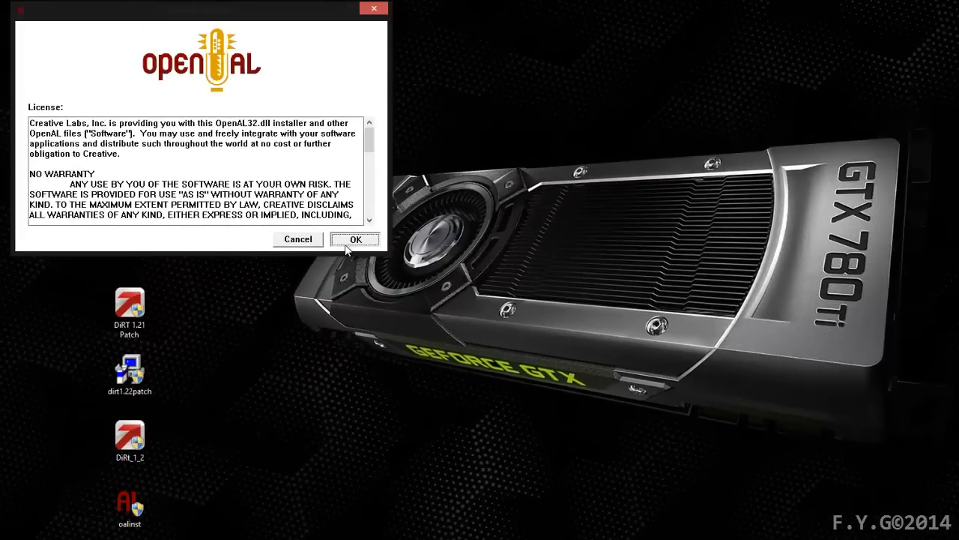
pyautogui.click(354, 238)
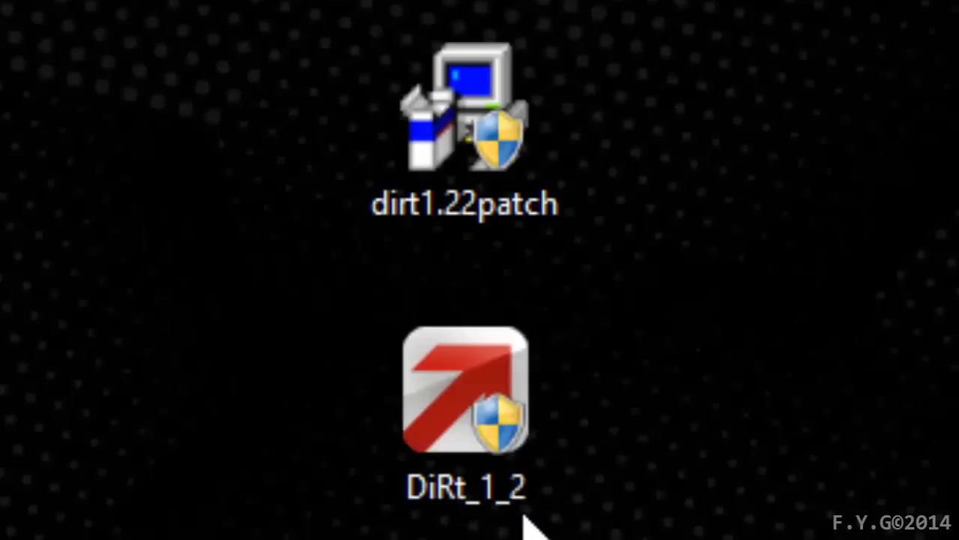
# Install the DiRt_1_2 patch in English into the default DiRT folder.
pyautogui.doubleClick(464, 404)
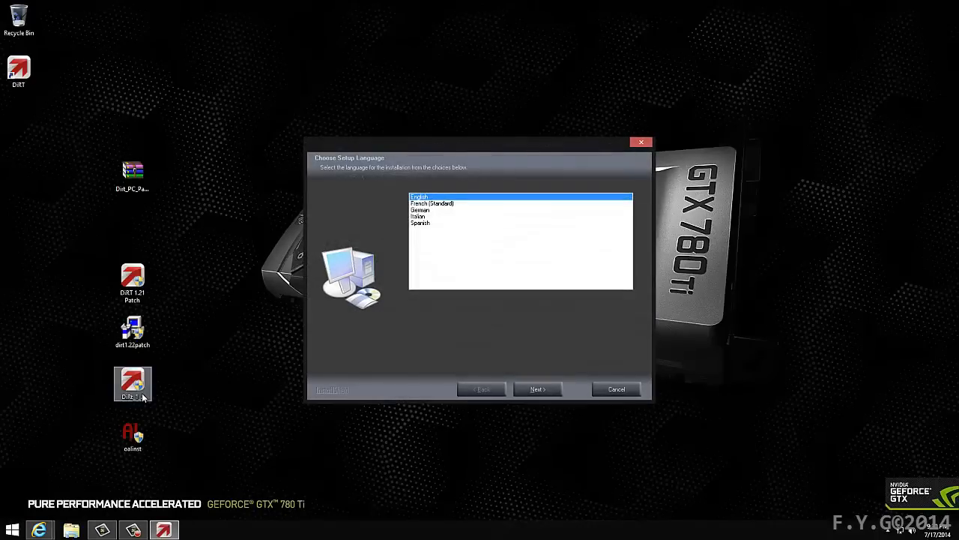
pyautogui.click(536, 389)
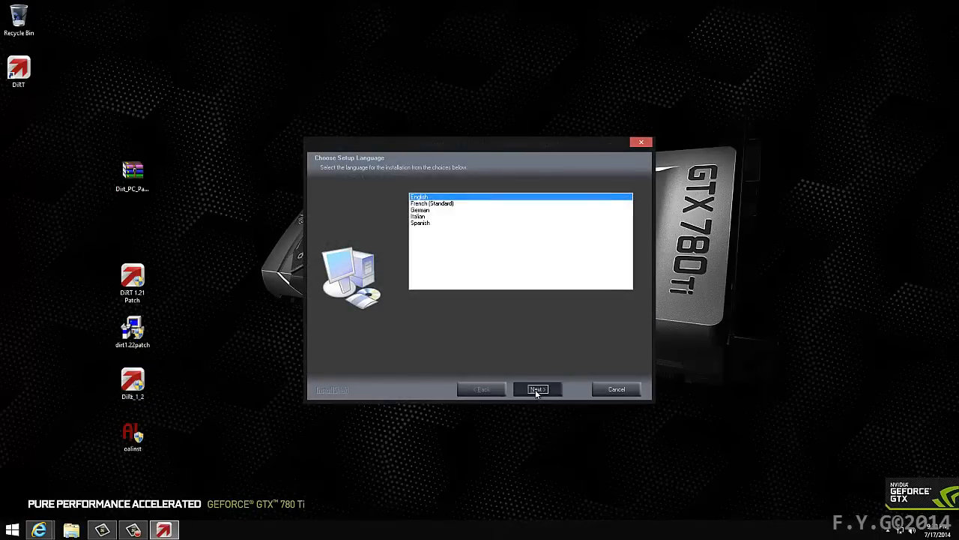
pyautogui.click(536, 389)
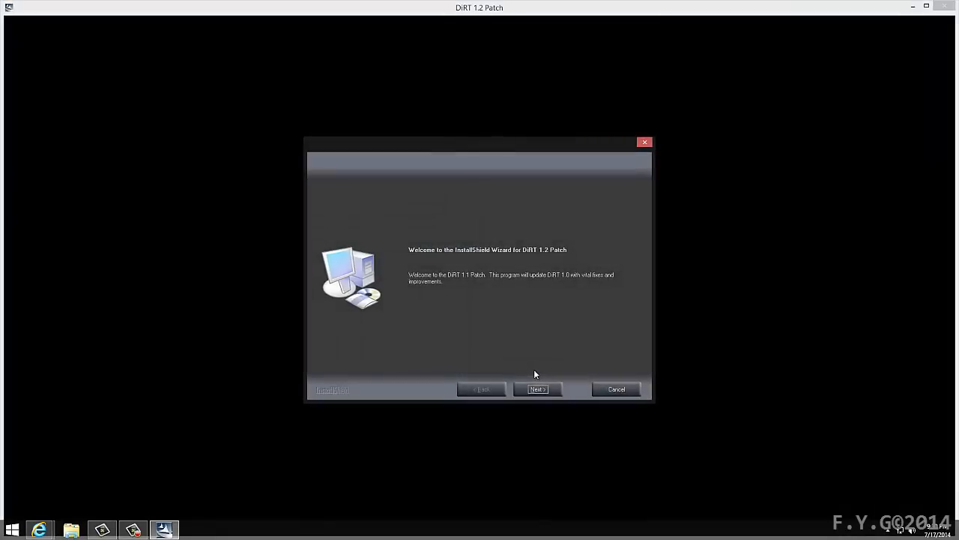
pyautogui.click(536, 389)
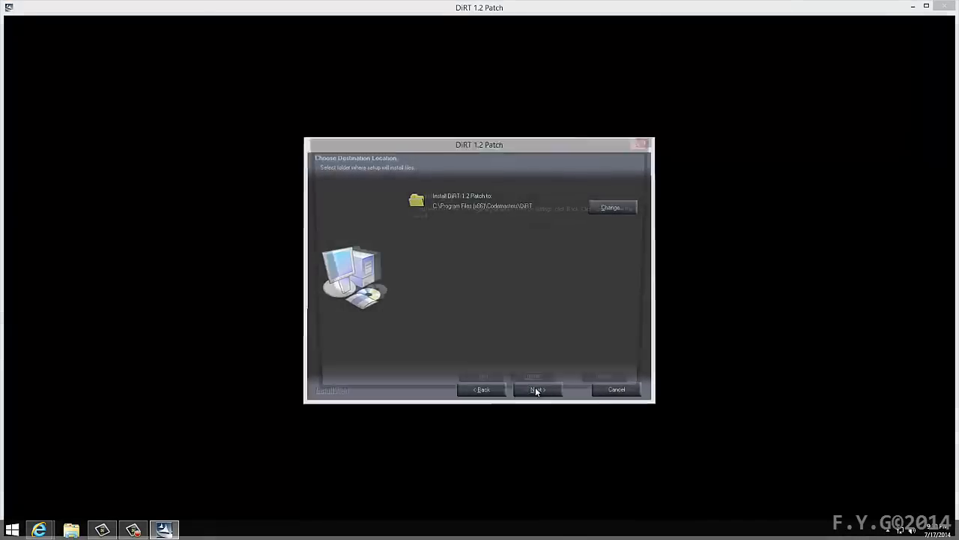
pyautogui.click(536, 389)
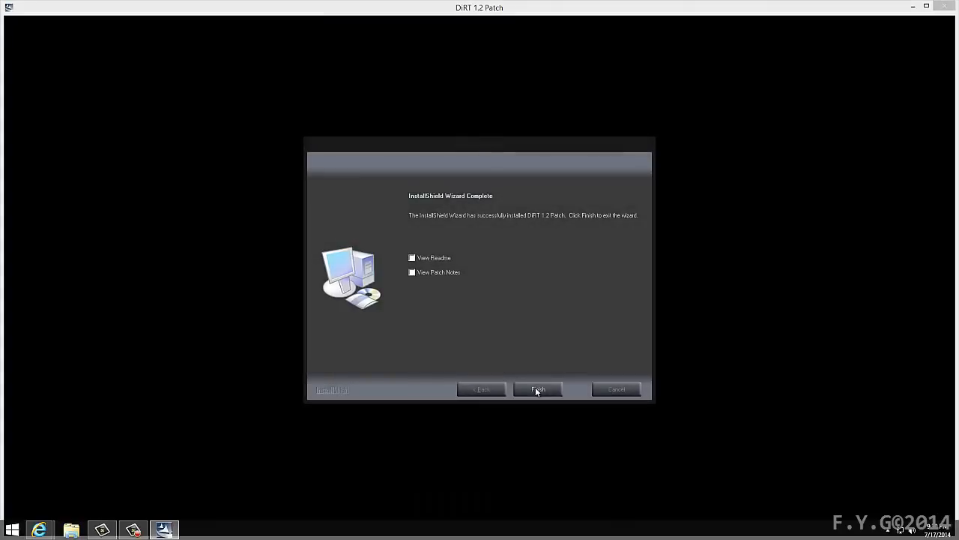
pyautogui.click(537, 389)
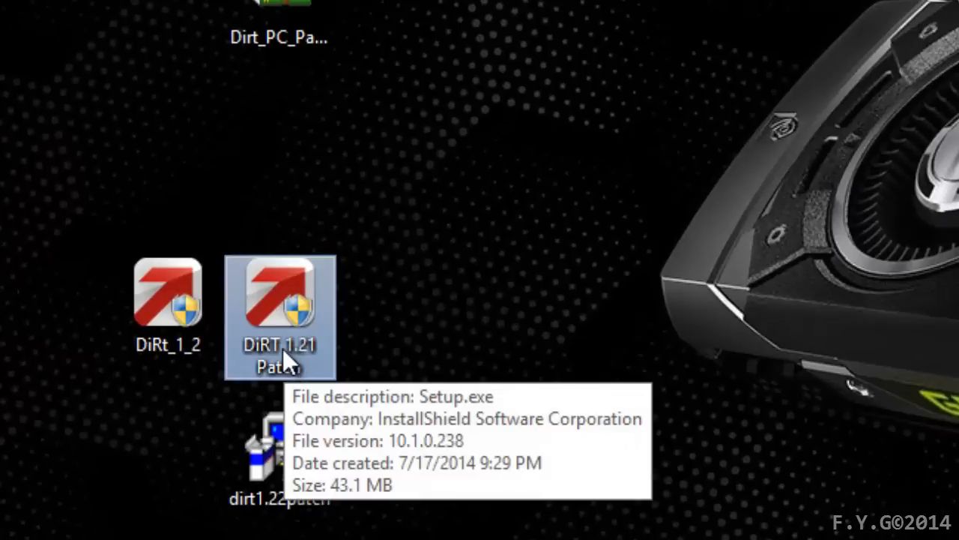
pyautogui.moveTo(134, 372)
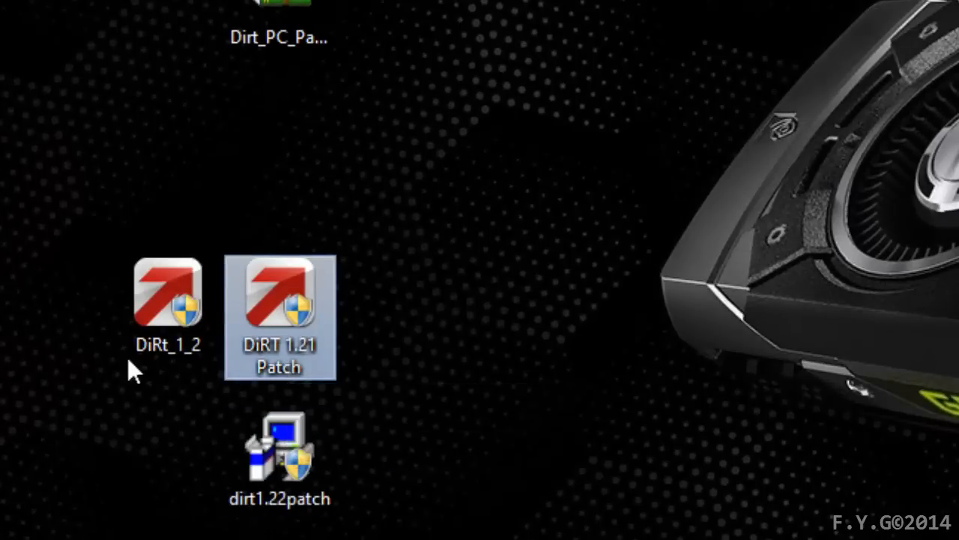
pyautogui.moveTo(259, 370)
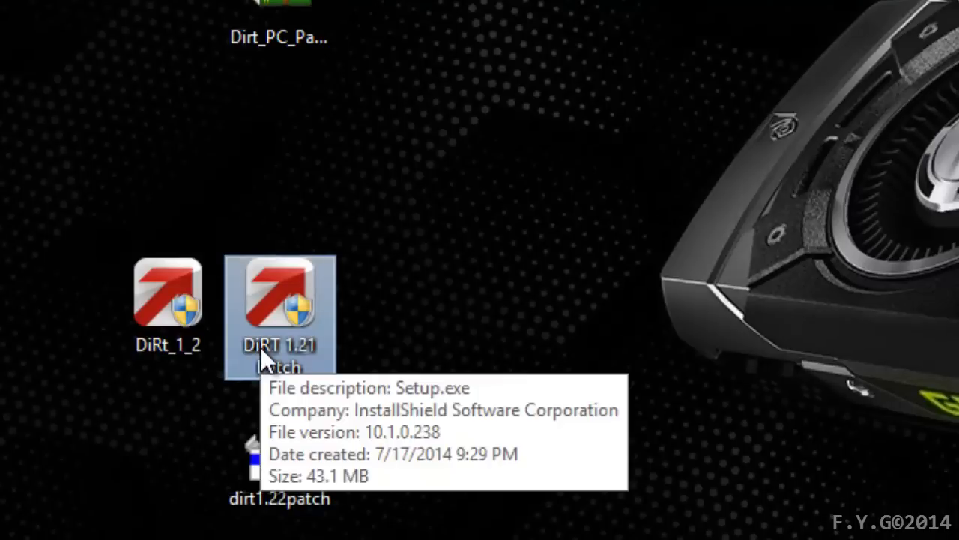
# Run the 1.21 patch setup in English, accepting the default DiRT install folder.
pyautogui.doubleClick(279, 300)
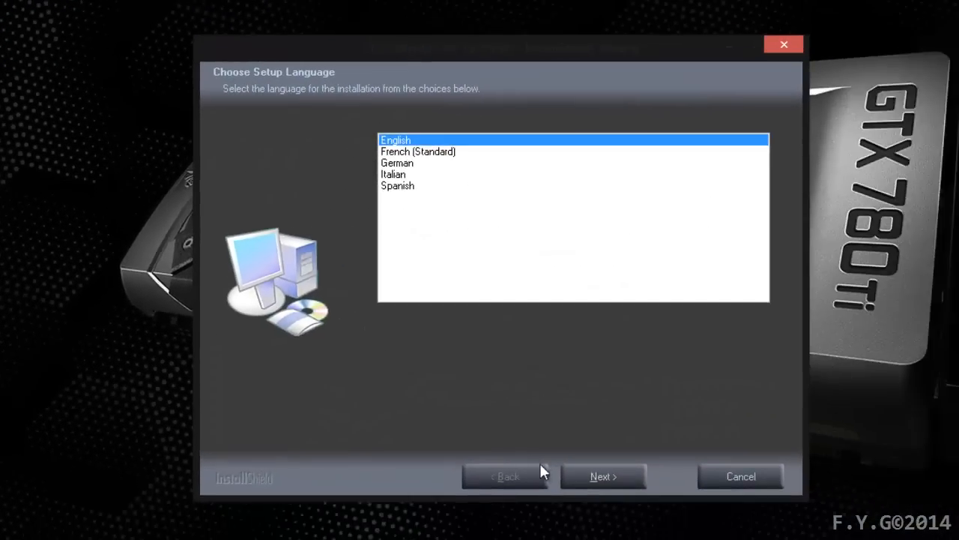
pyautogui.click(603, 476)
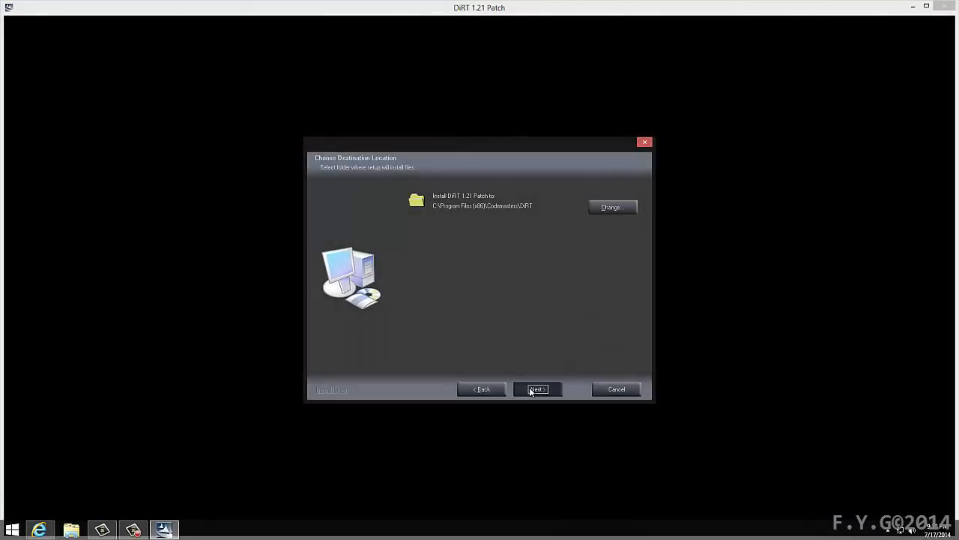
pyautogui.click(536, 389)
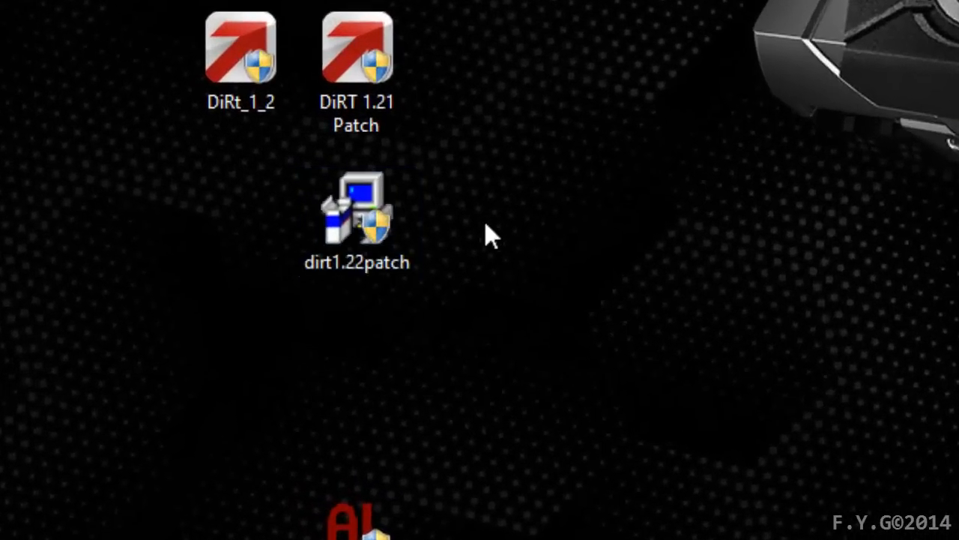
# Launch dirt1.22patch and accept its license and patch information.
pyautogui.doubleClick(356, 214)
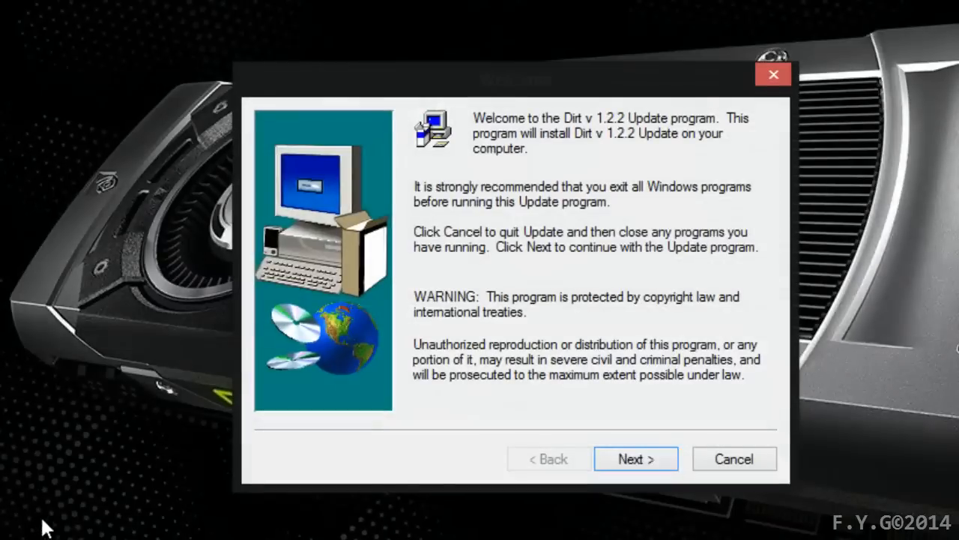
pyautogui.click(636, 458)
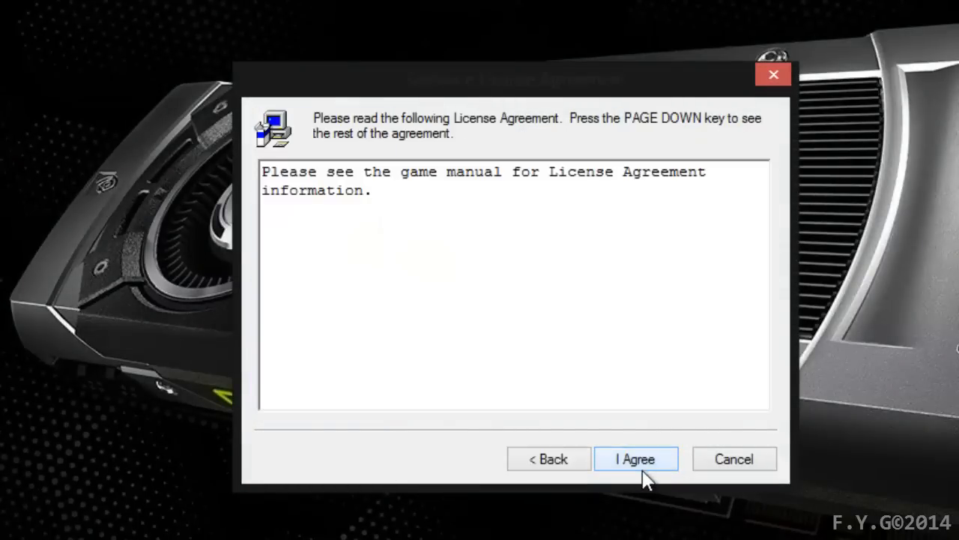
pyautogui.click(635, 458)
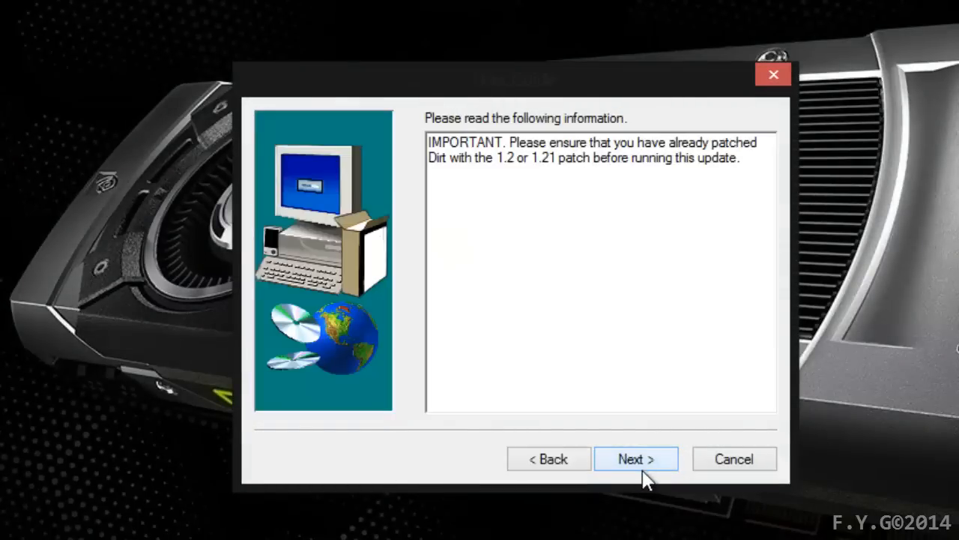
pyautogui.click(635, 459)
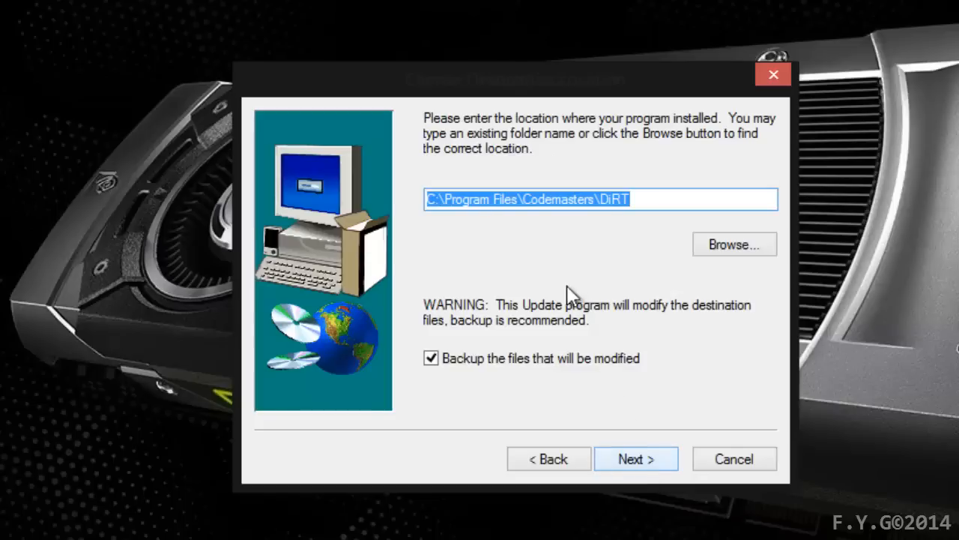
# Set the install path to C:\Program Files (x86)\Codemasters\DiRT and start updating.
pyautogui.click(519, 199)
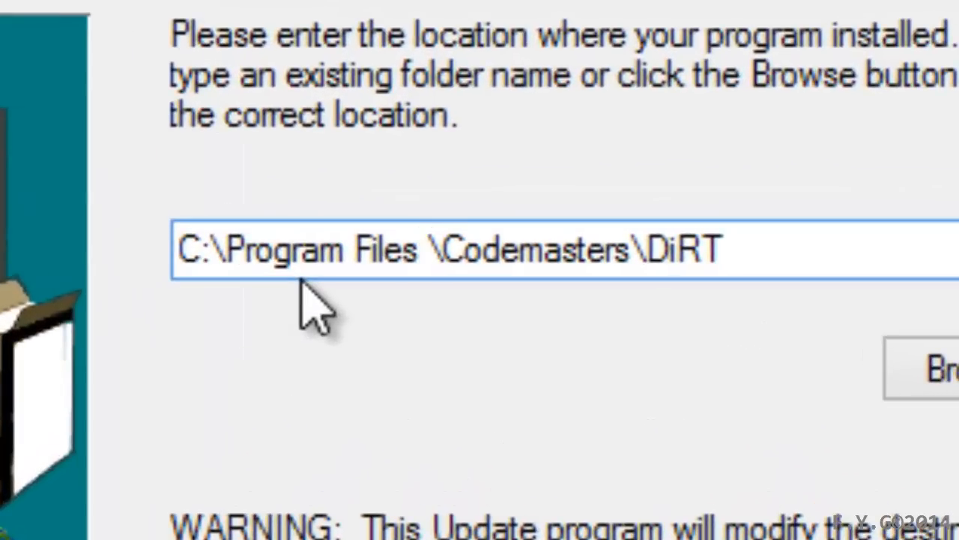
pyautogui.write('(x')
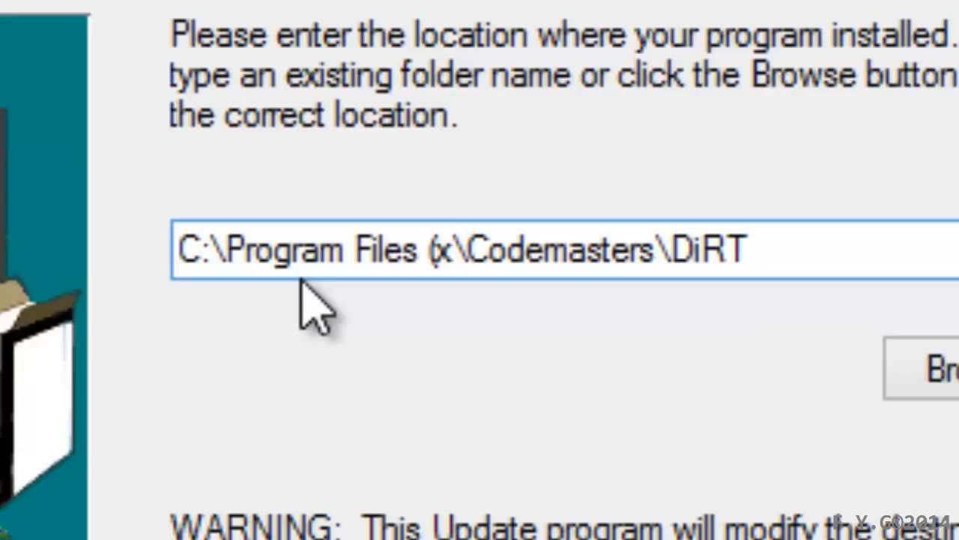
pyautogui.write('86')
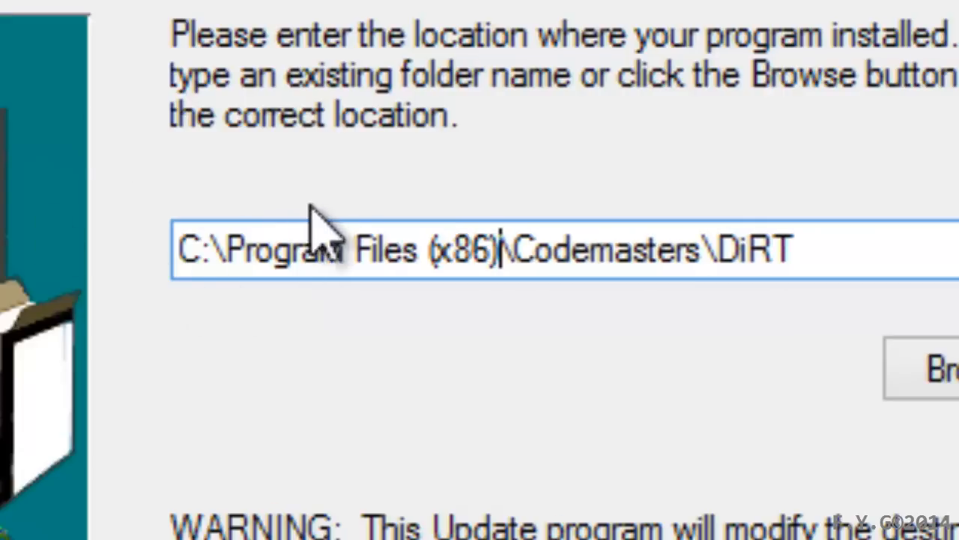
pyautogui.doubleClick(461, 251)
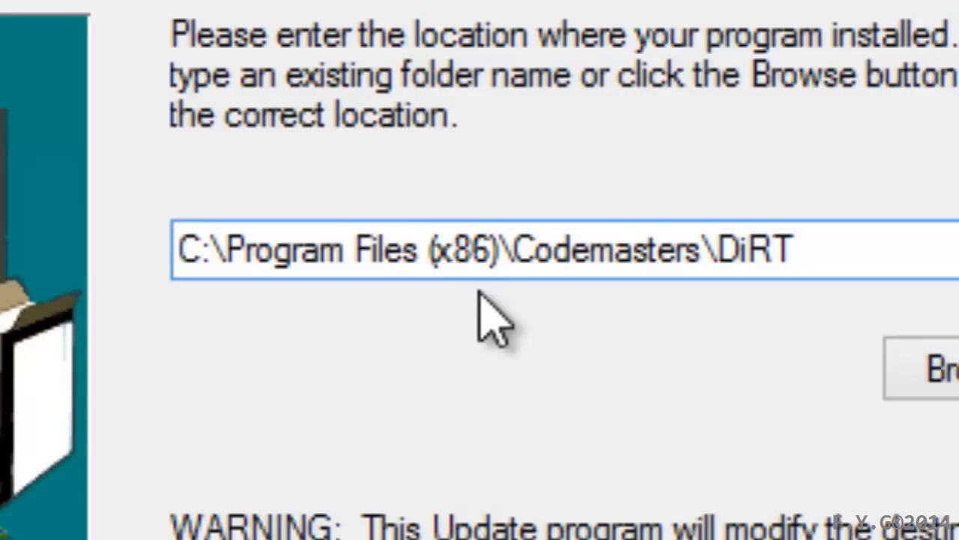
pyautogui.click(461, 250)
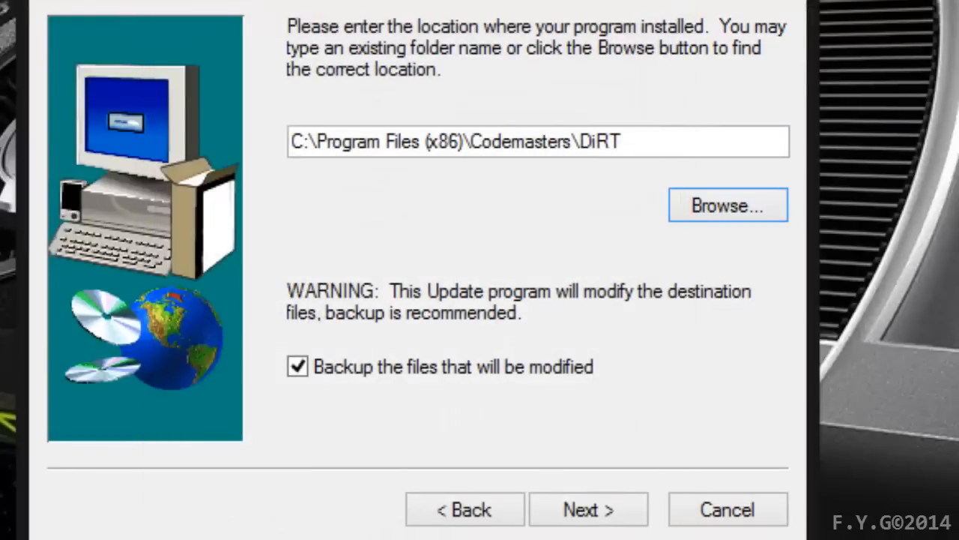
pyautogui.moveTo(390, 198)
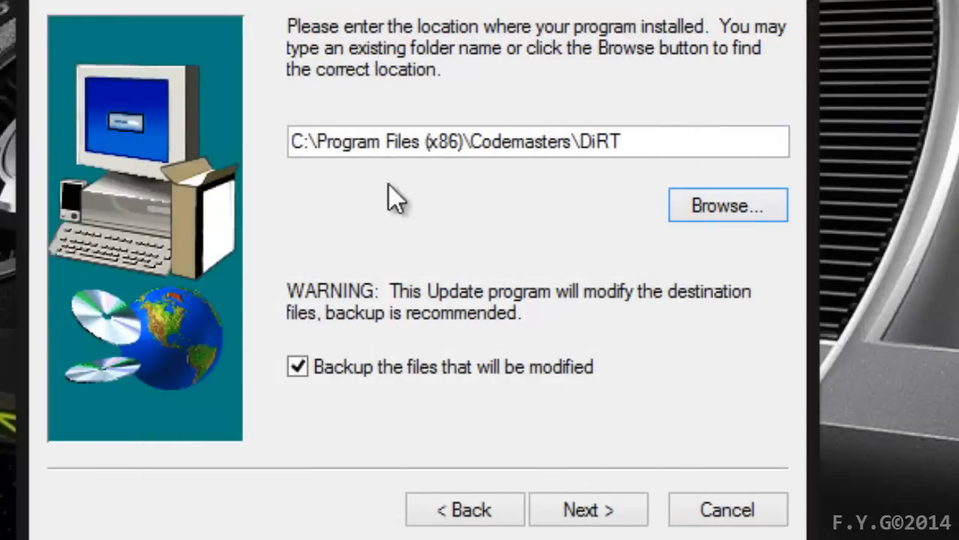
pyautogui.doubleClick(452, 141)
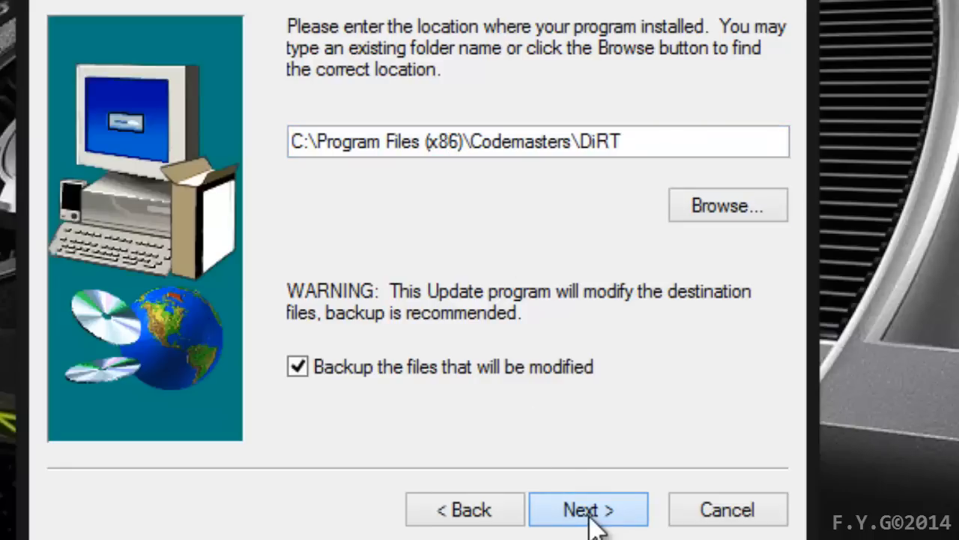
pyautogui.click(589, 509)
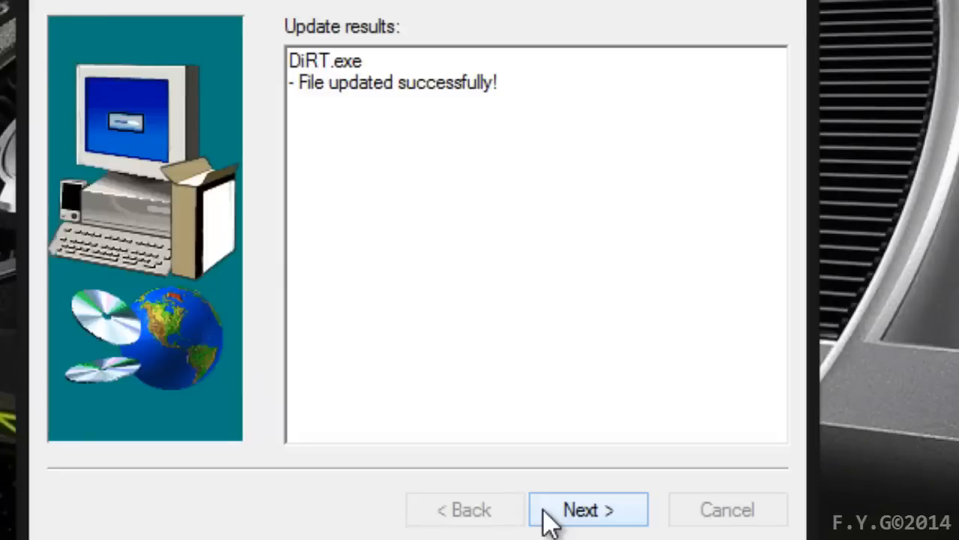
# Move past the update results and finish the Dirt v1.2.2 Update program.
pyautogui.click(587, 510)
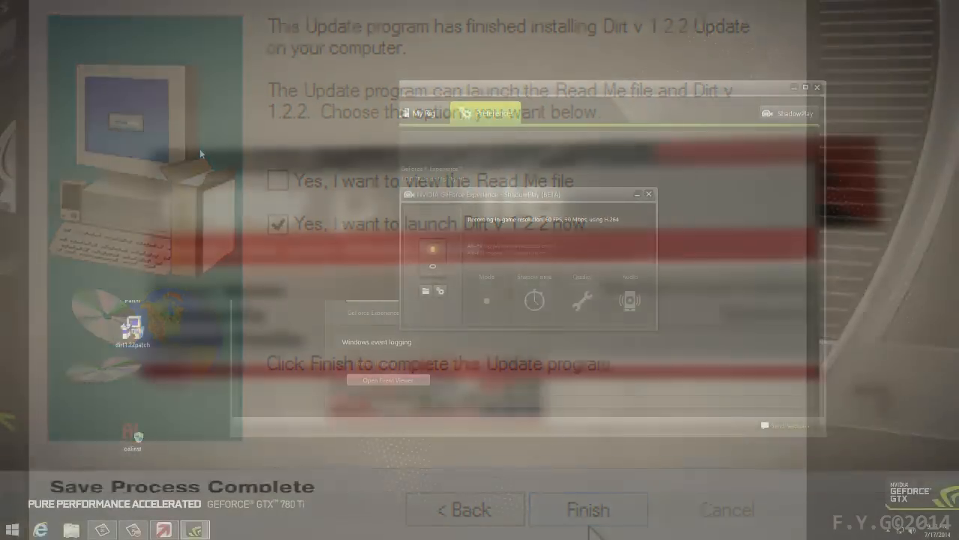
pyautogui.click(587, 509)
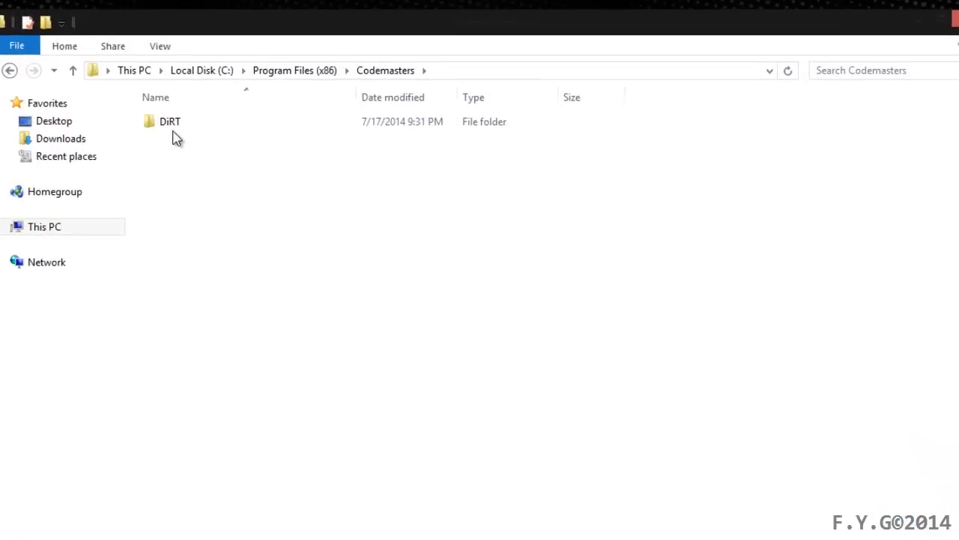
# In Codemasters\DiRT\system, delete workerMap8Core and rename workerMap4Core to workerMap8Core.
pyautogui.click(170, 122)
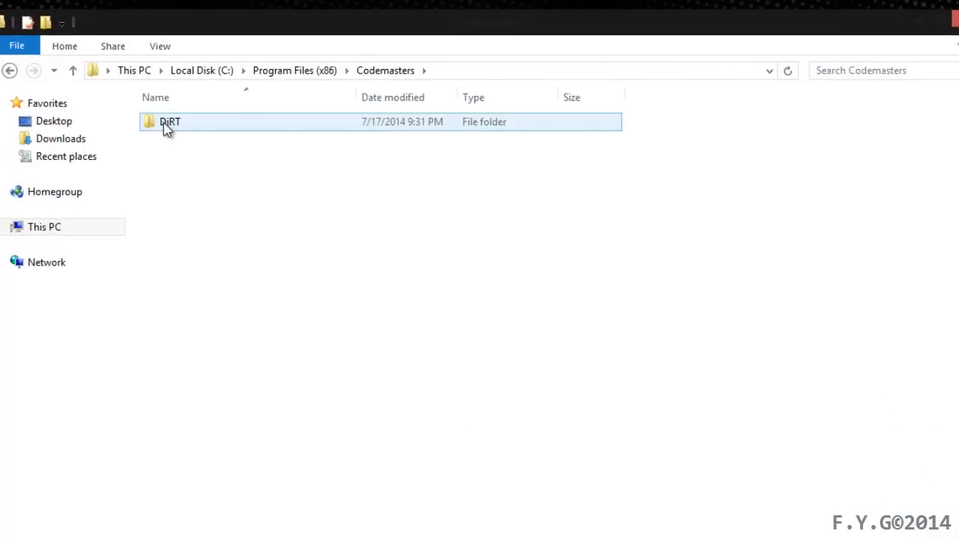
pyautogui.doubleClick(169, 122)
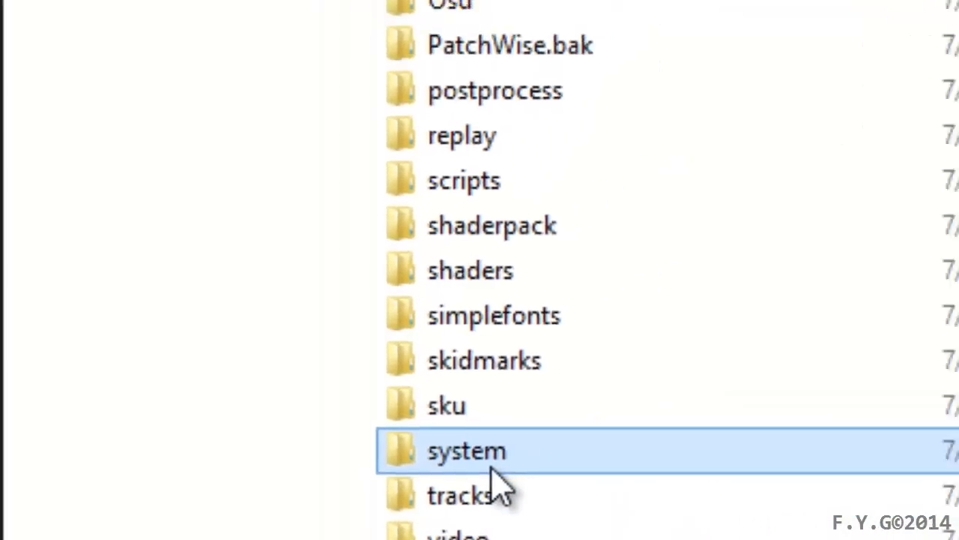
pyautogui.doubleClick(464, 451)
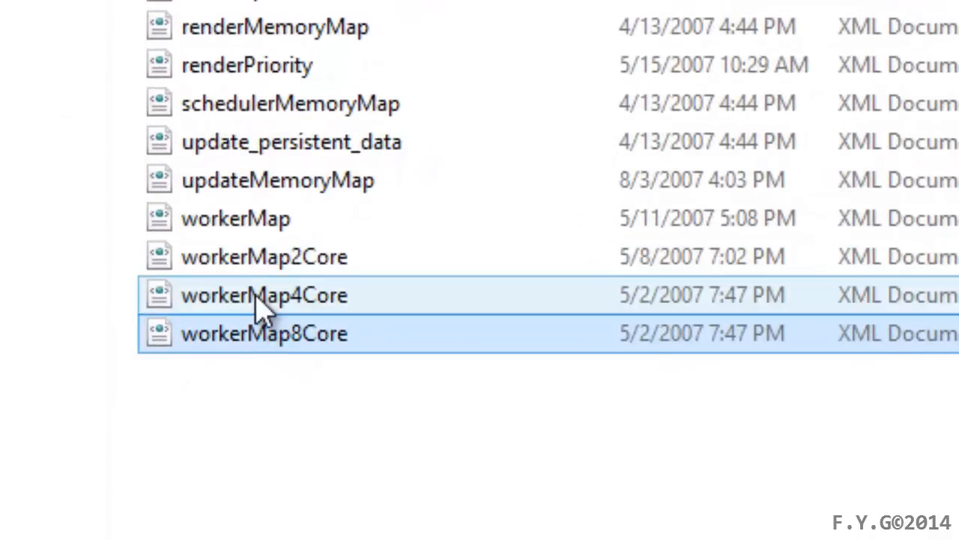
pyautogui.click(264, 333)
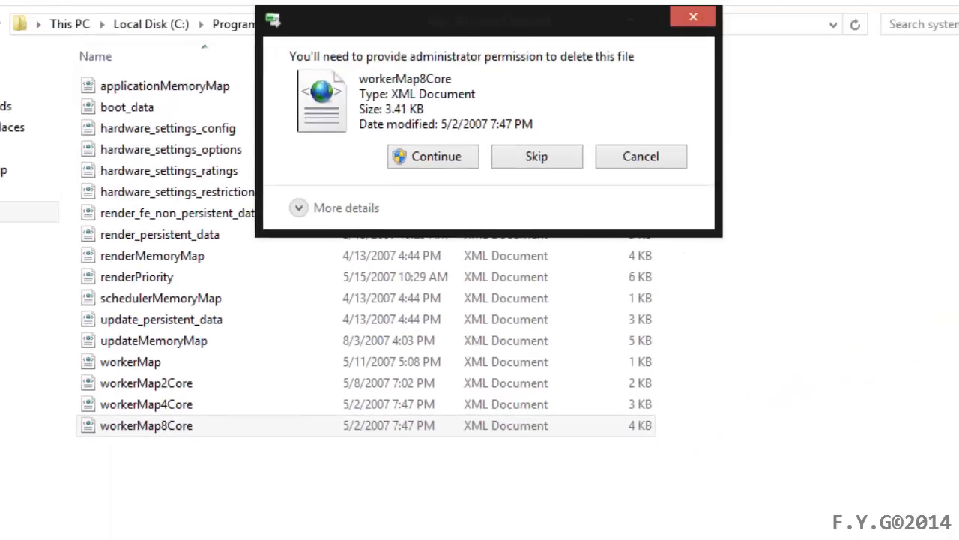
pyautogui.click(433, 157)
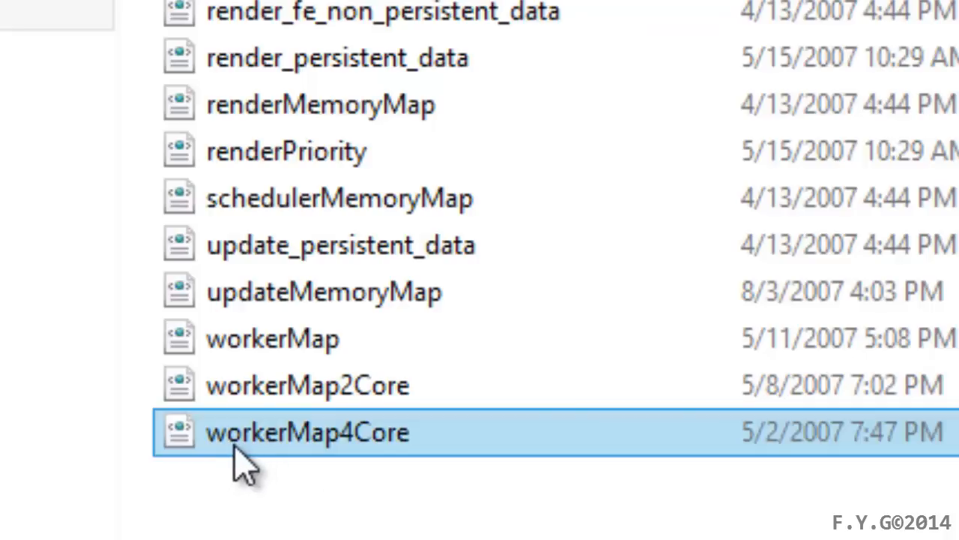
pyautogui.moveTo(300, 472)
pyautogui.write('8')
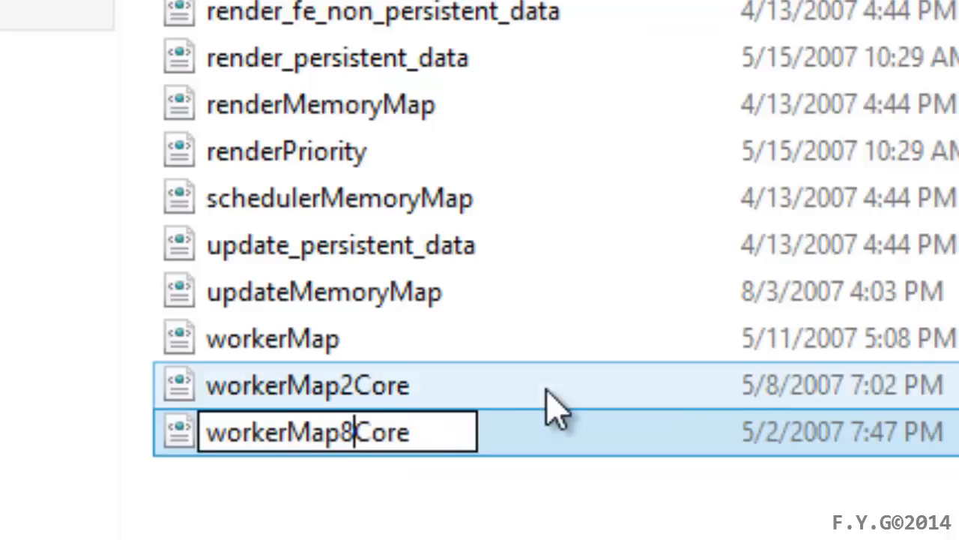
pyautogui.press('Enter')
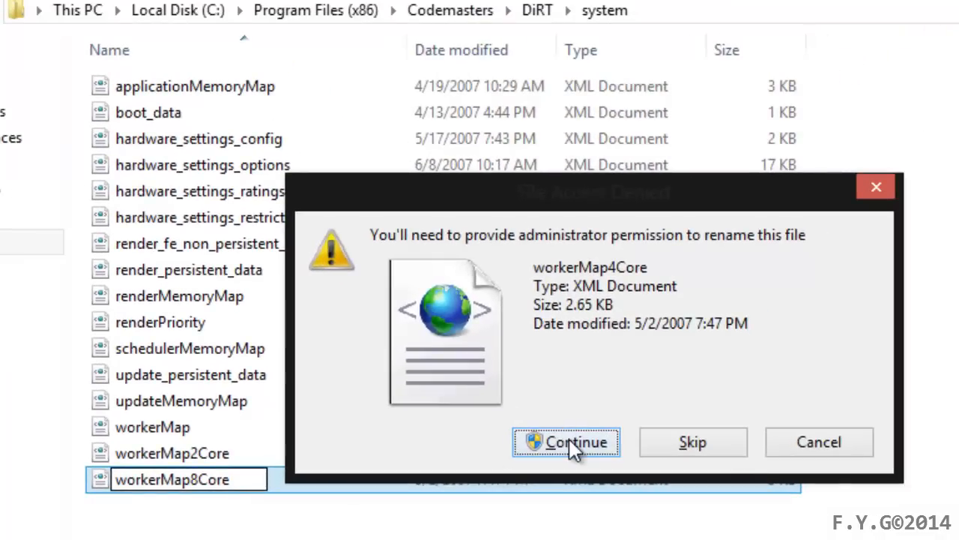
pyautogui.click(574, 441)
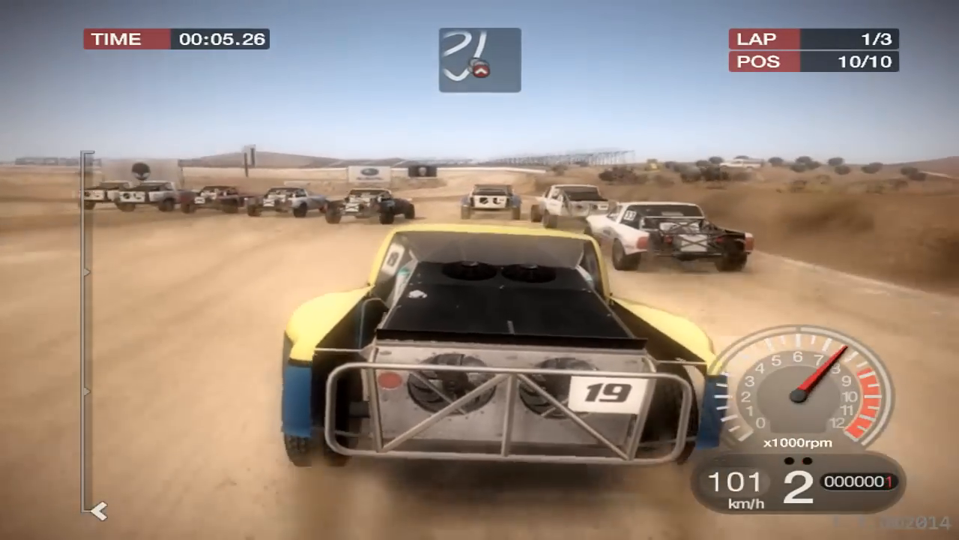
# Pause the Chula Vista A race and exit back to the main menu.
pyautogui.press('Escape')
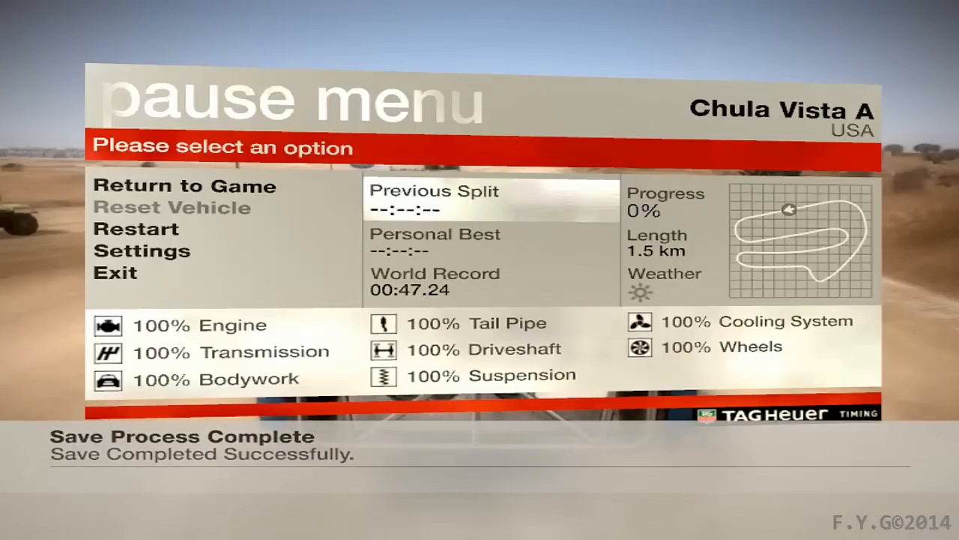
pyautogui.click(185, 186)
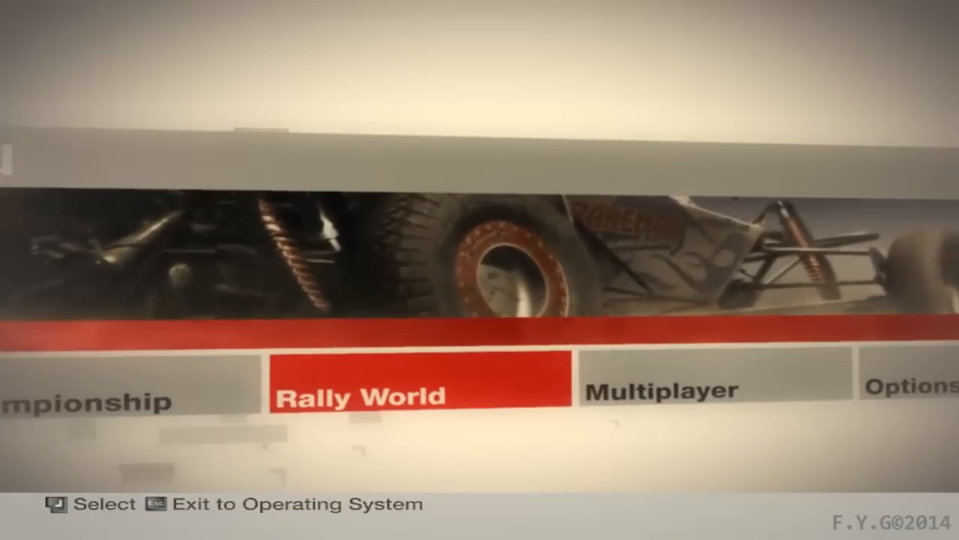
# View DiRT's graphics setup in Options, then choose Yes on the exit confirmation.
pyautogui.click(909, 386)
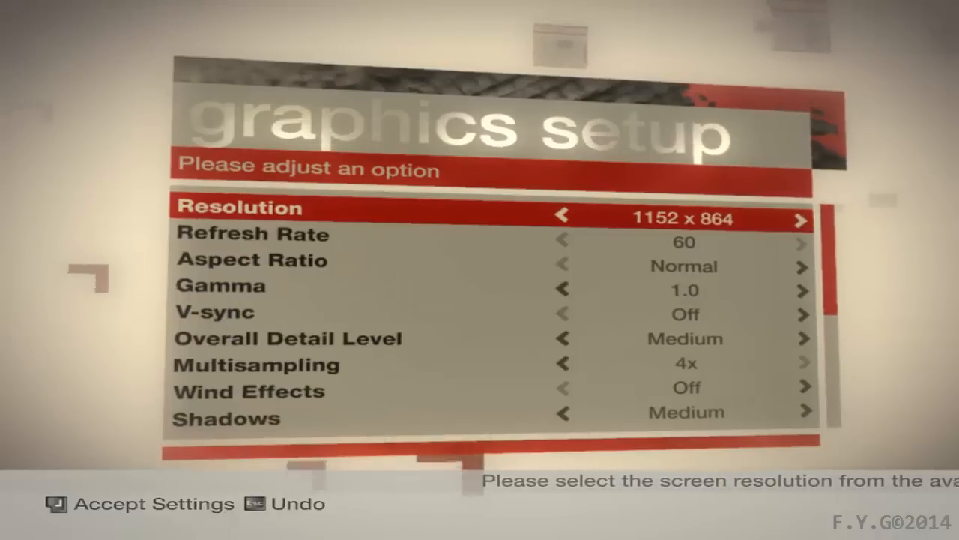
pyautogui.click(798, 217)
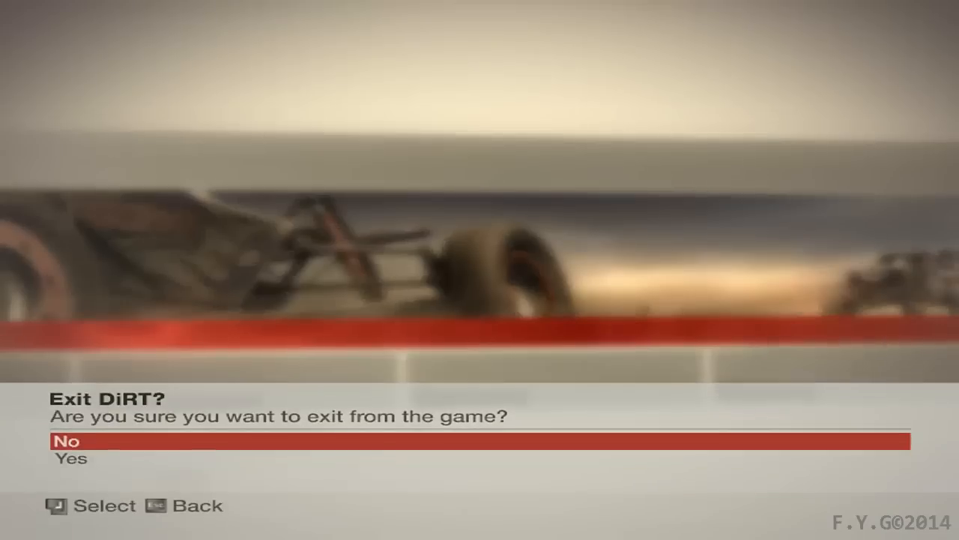
pyautogui.press('Down')
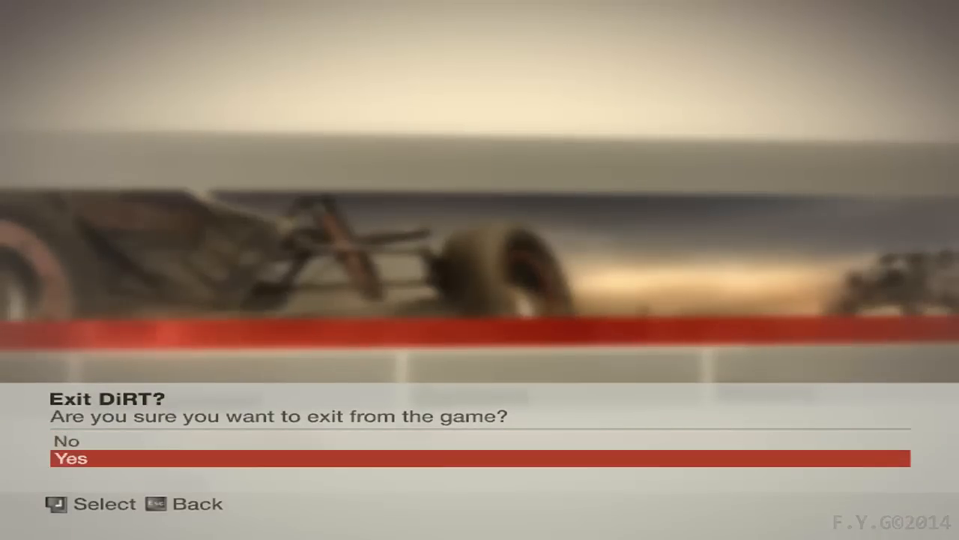